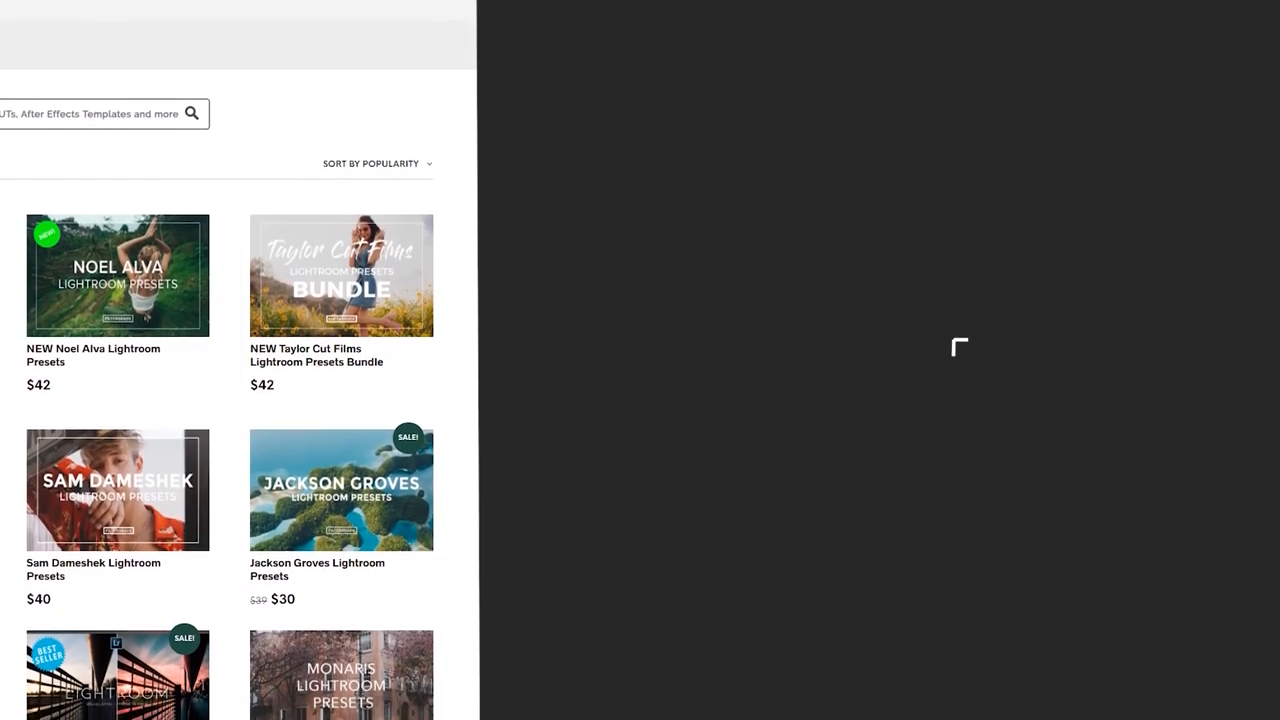
scroll(down, 3)
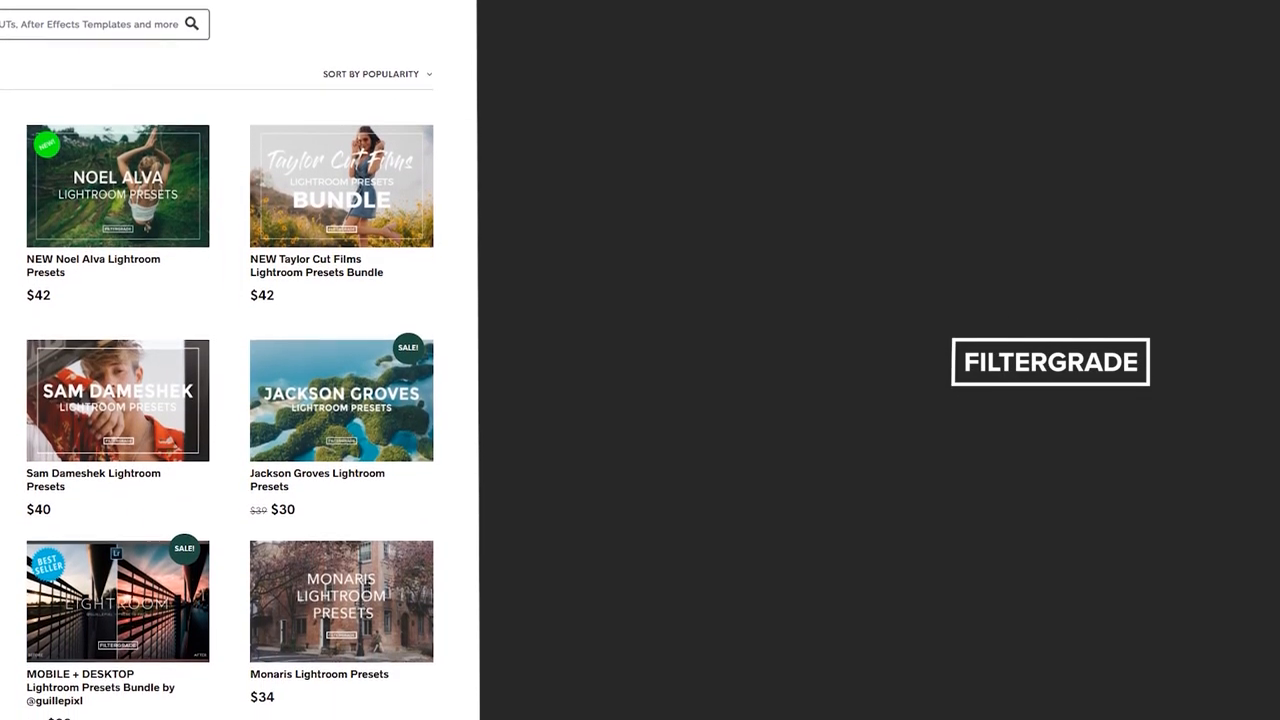
scroll(down, 3)
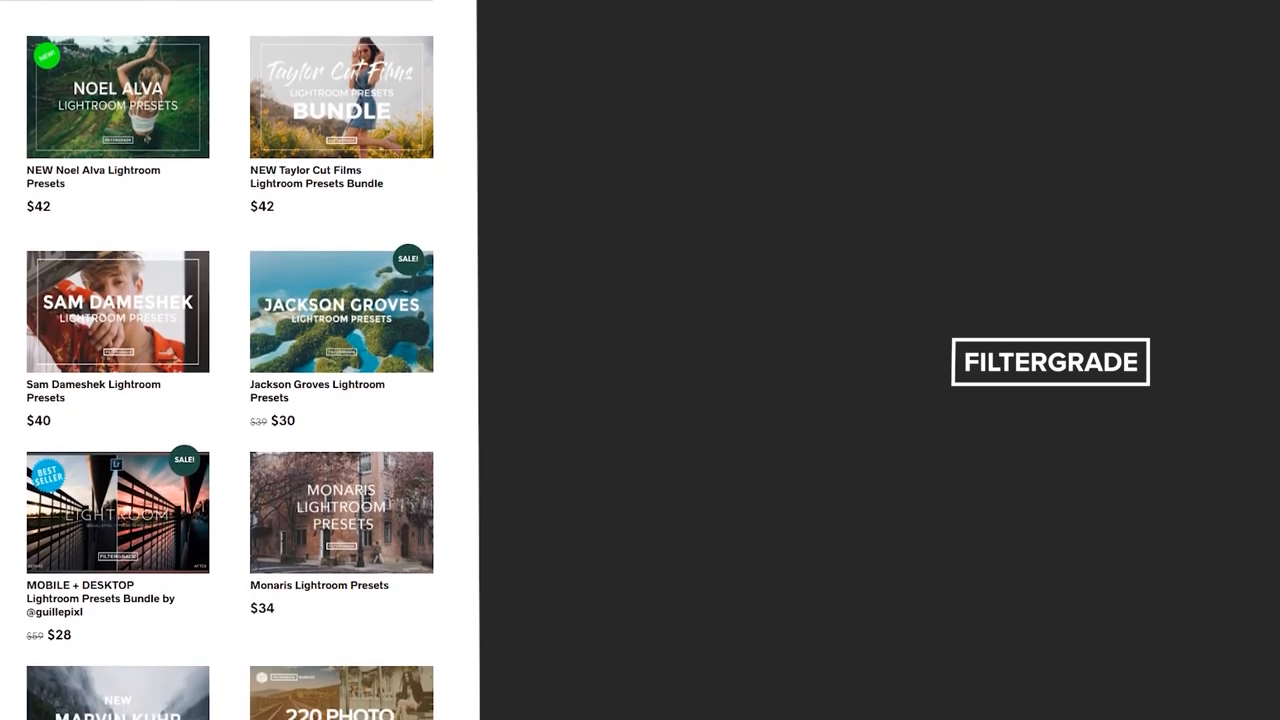
scroll(down, 3)
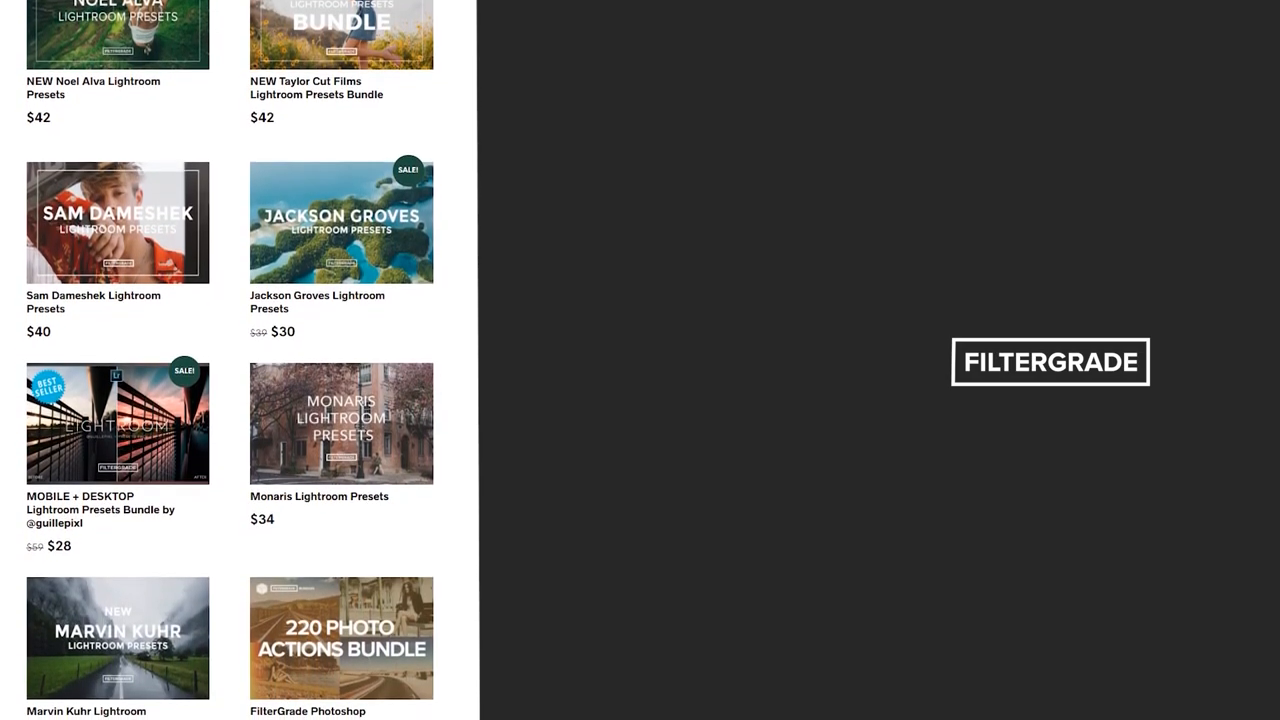
scroll(down, 3)
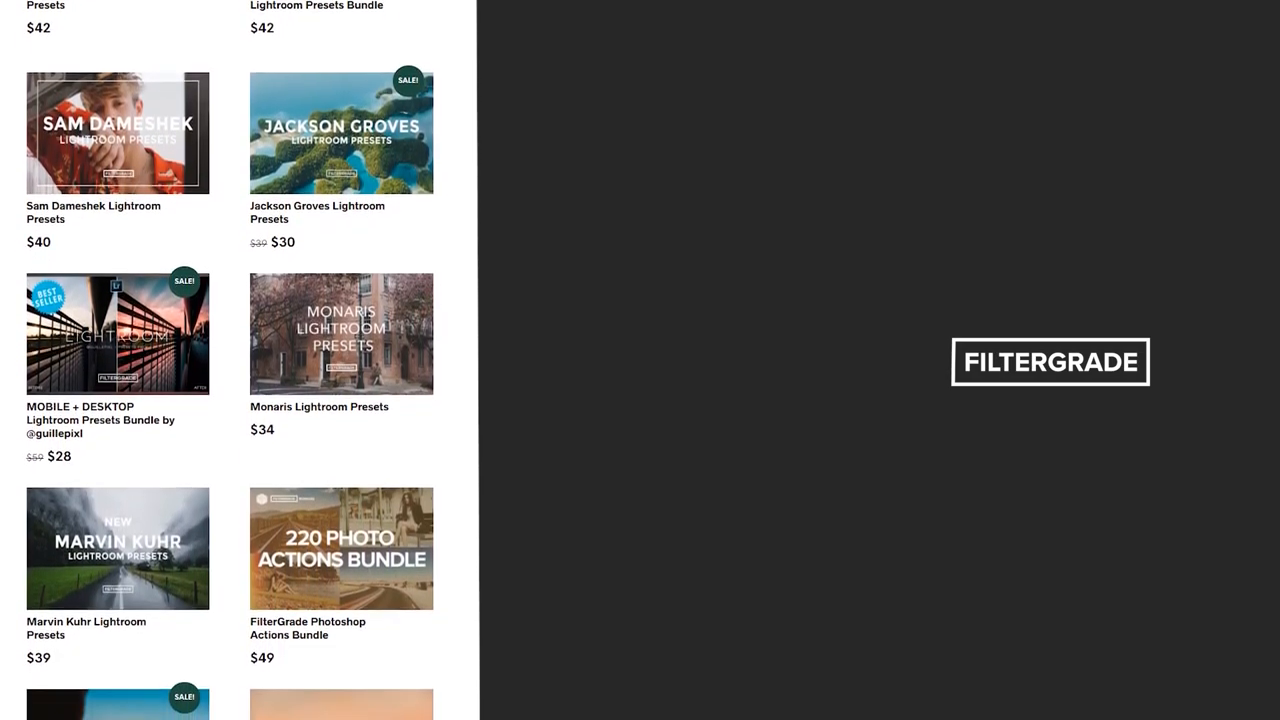
scroll(down, 3)
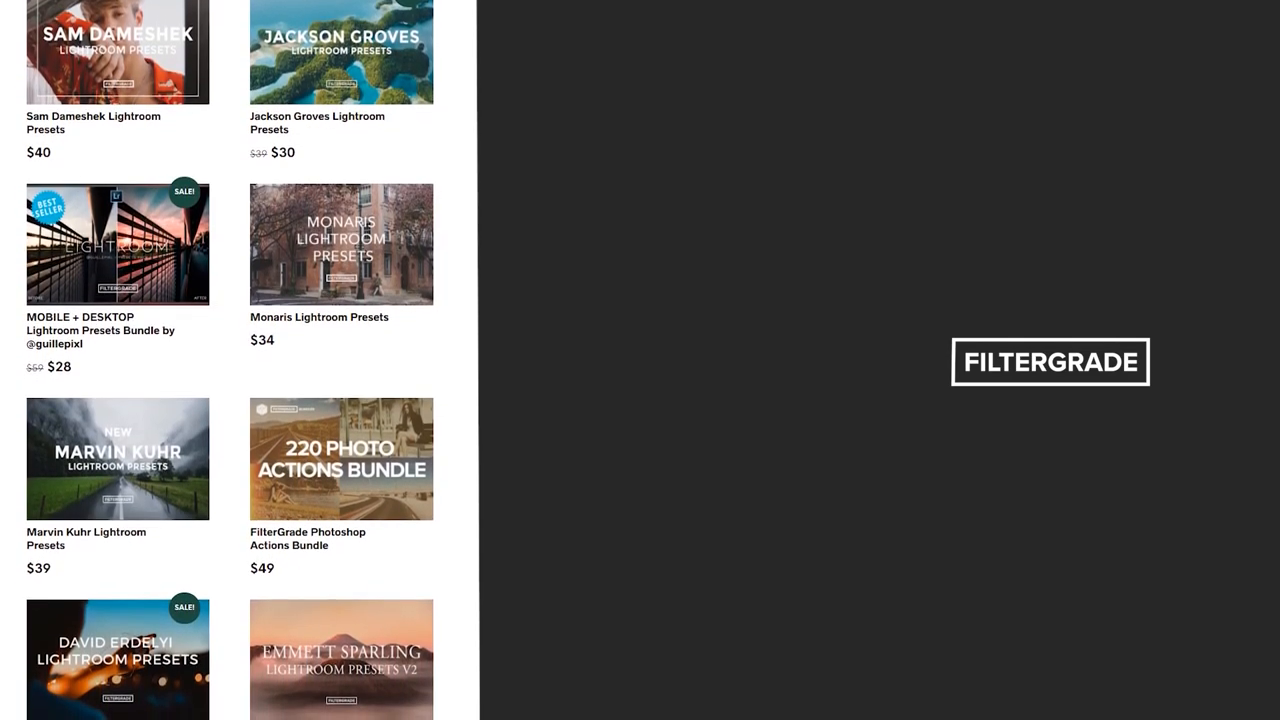
scroll(down, 3)
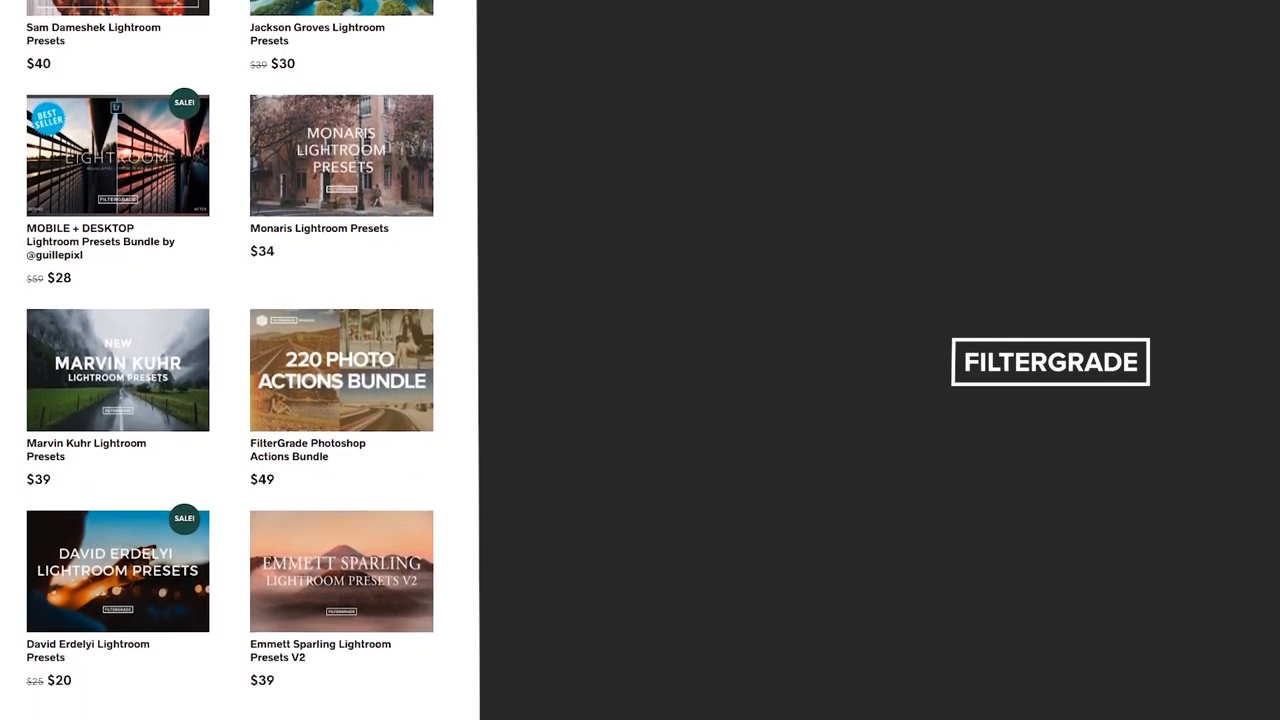